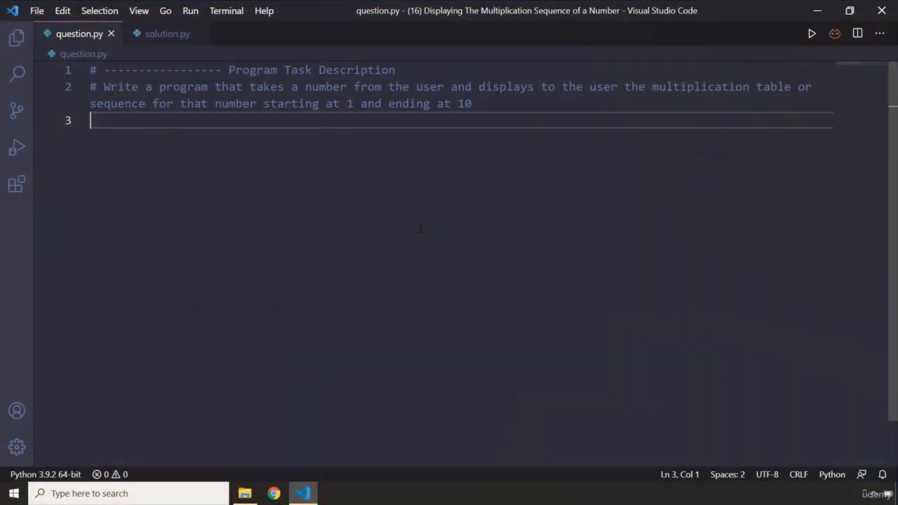
{"action": "mouse_move", "coordinate": [362, 210]}
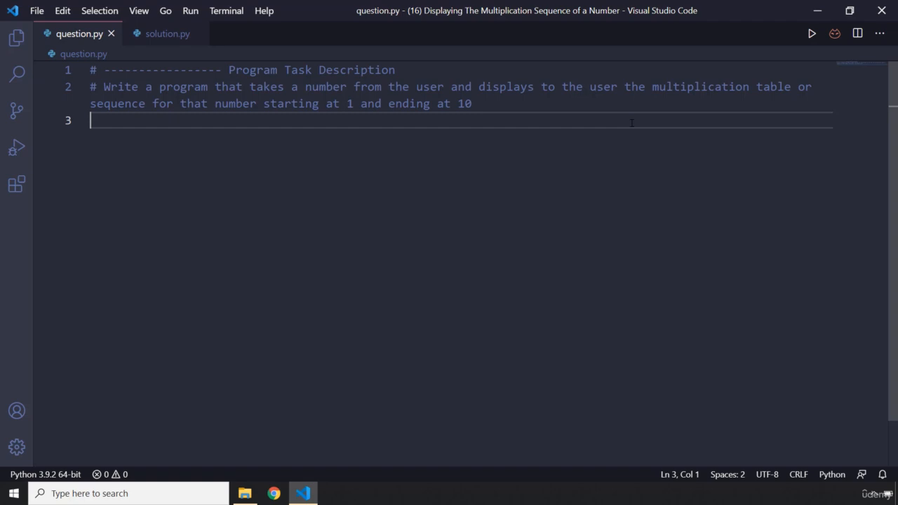
{"action": "mouse_move", "coordinate": [532, 161]}
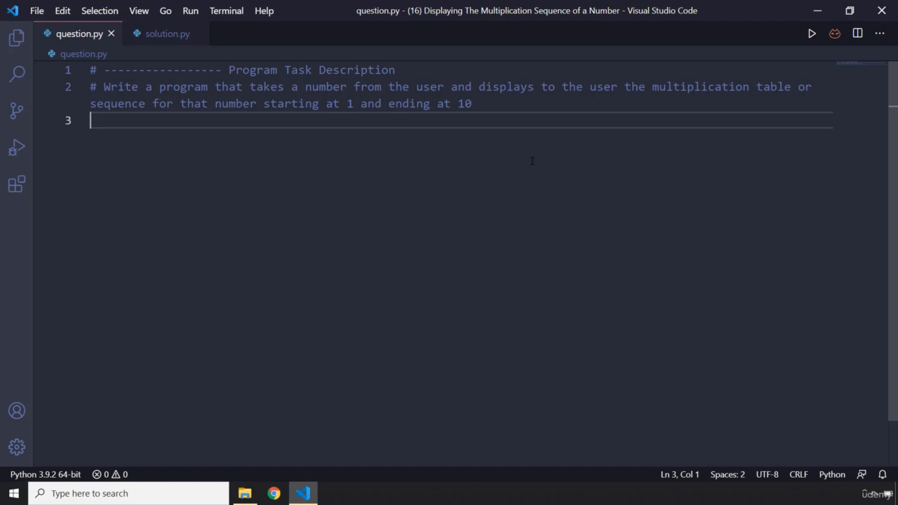
{"action": "mouse_move", "coordinate": [534, 155]}
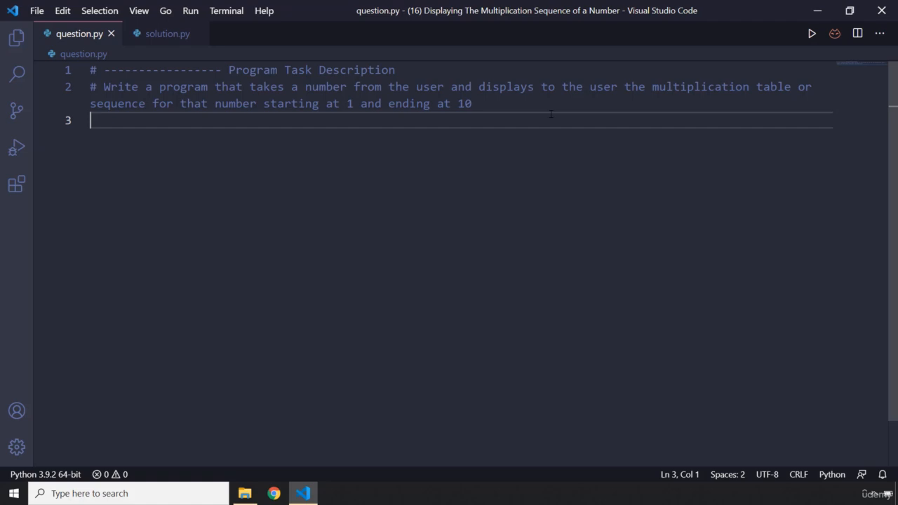
Write number = int(input("Enter a Number: ")) as the first line of solution.py.
{"action": "left_click", "coordinate": [166, 33]}
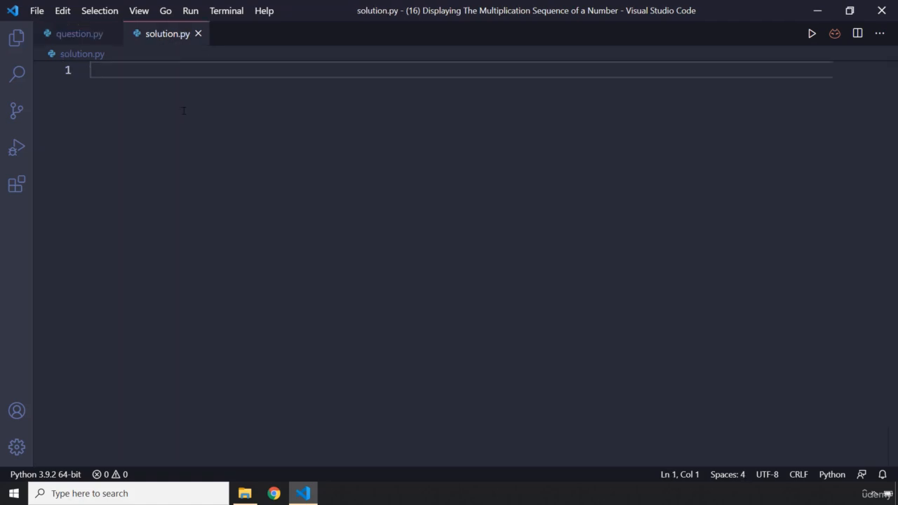
{"action": "type", "text": "number"}
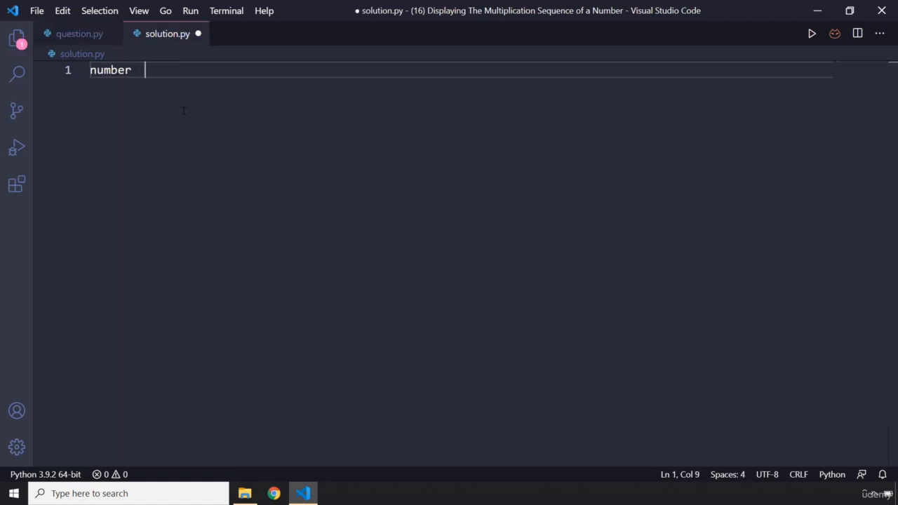
{"action": "type", "text": "= int"}
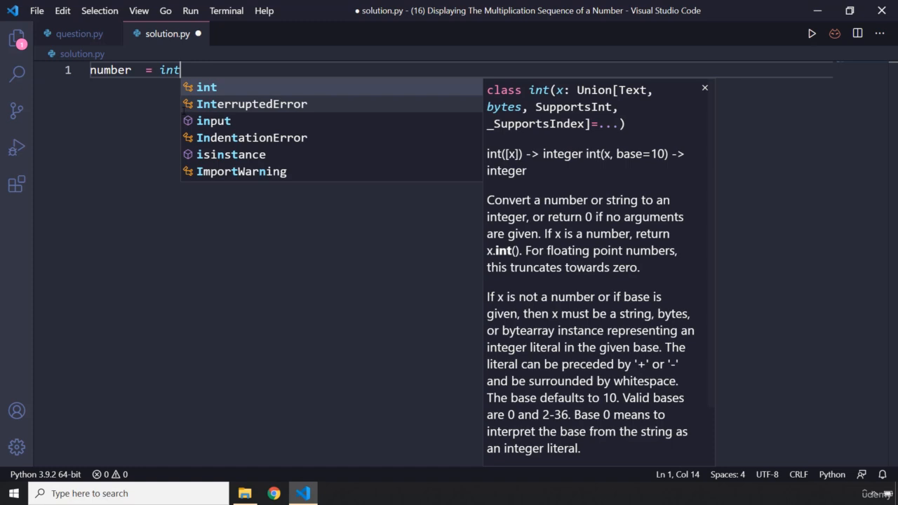
{"action": "type", "text": "(input()"}
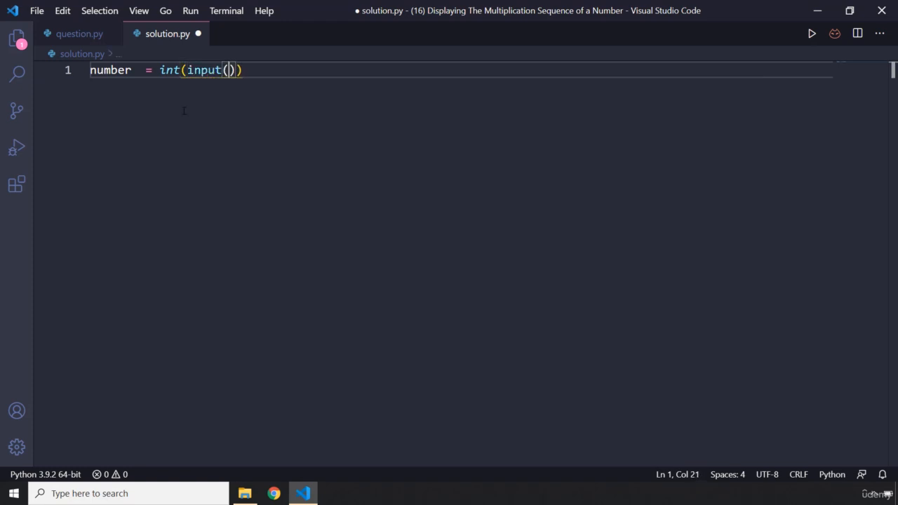
{"action": "type", "text": "\"Enter a Nm"}
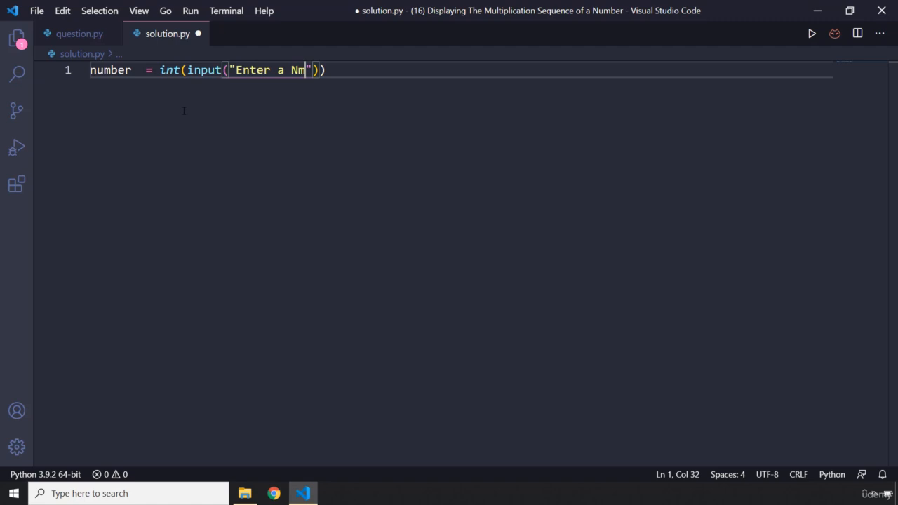
{"action": "key", "text": "Backspace"}
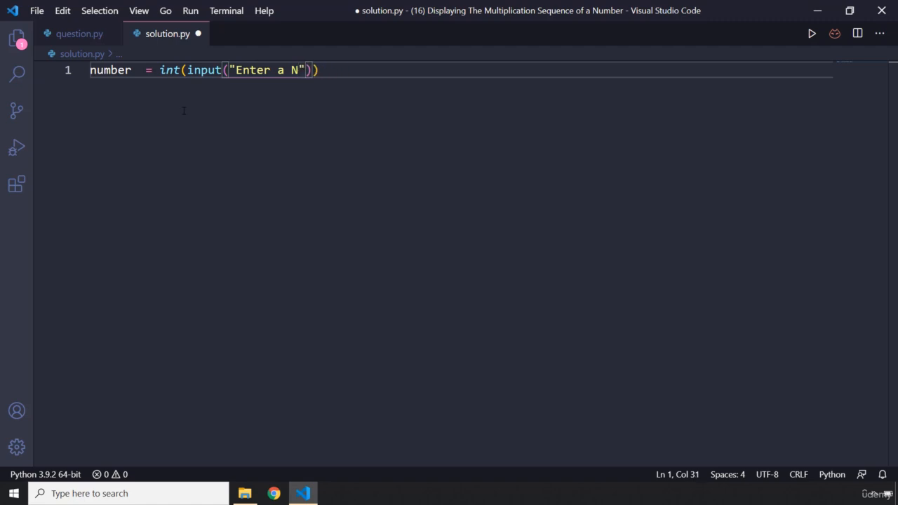
{"action": "type", "text": "umber:"}
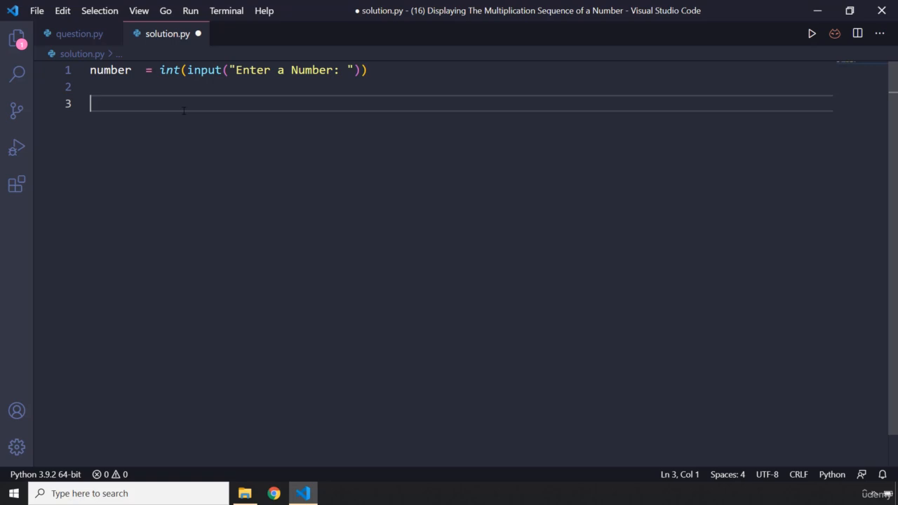
Type 'for x in range(1, 11):' and begin the indented loop body.
{"action": "type", "text": "for"}
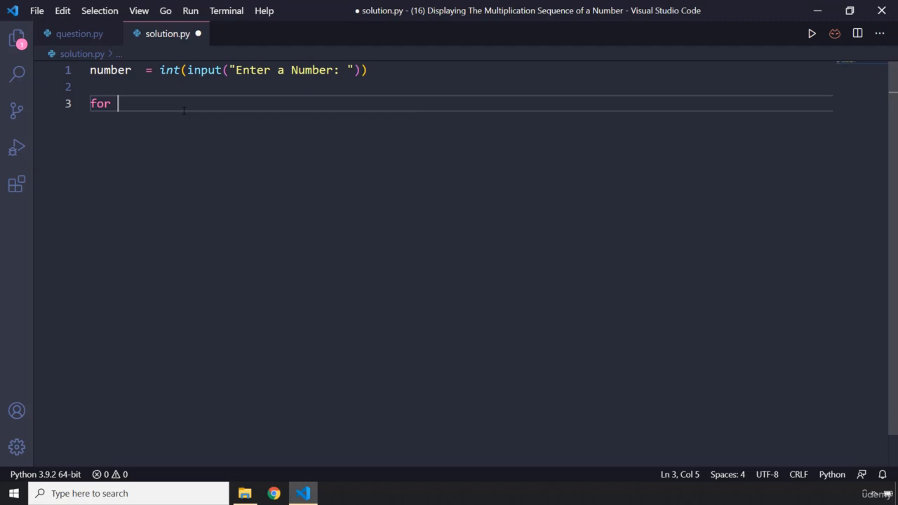
{"action": "type", "text": "x in range(1"}
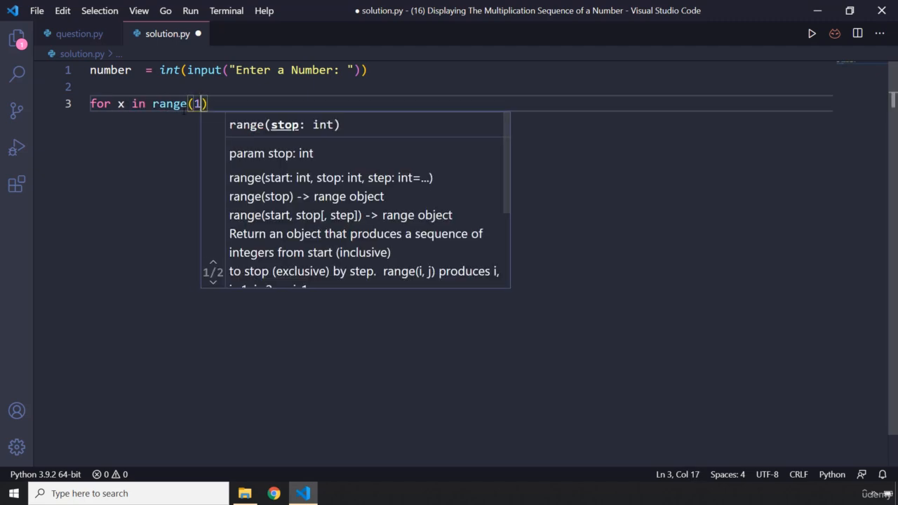
{"action": "type", "text": ", 11"}
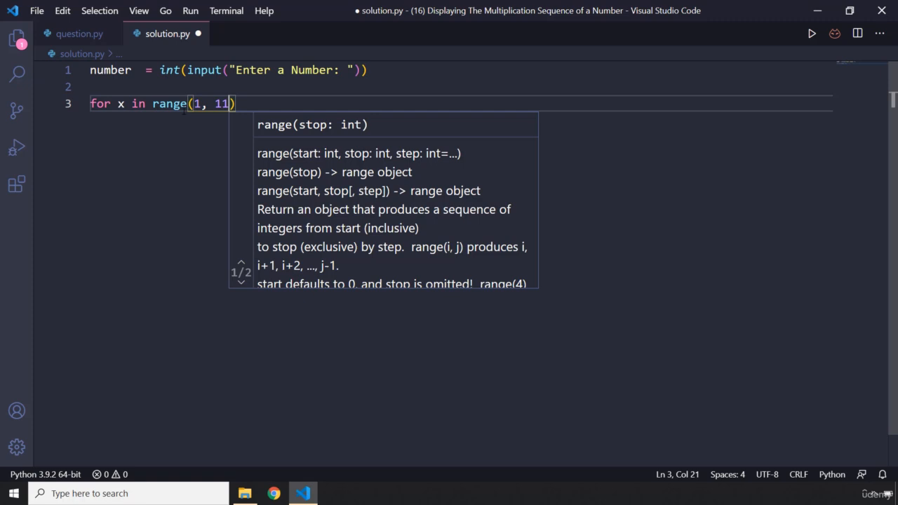
{"action": "type", "text": ":"}
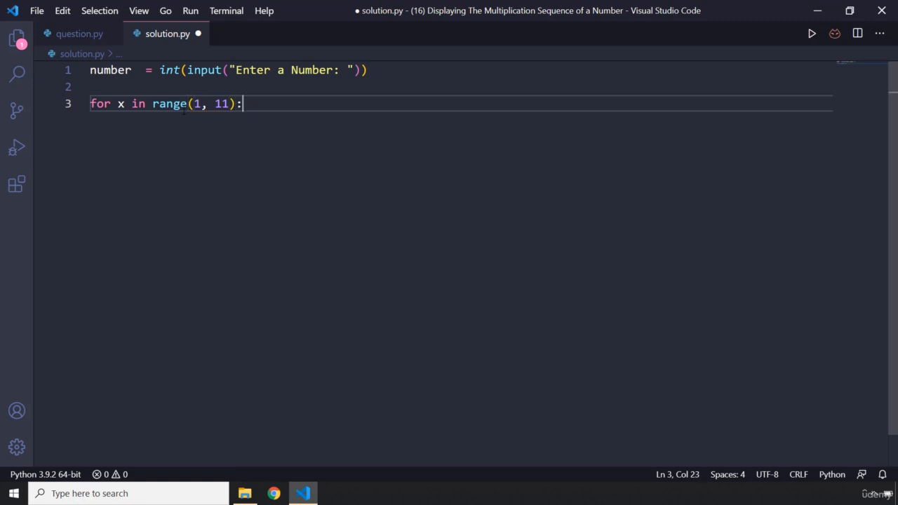
{"action": "key", "text": "enter"}
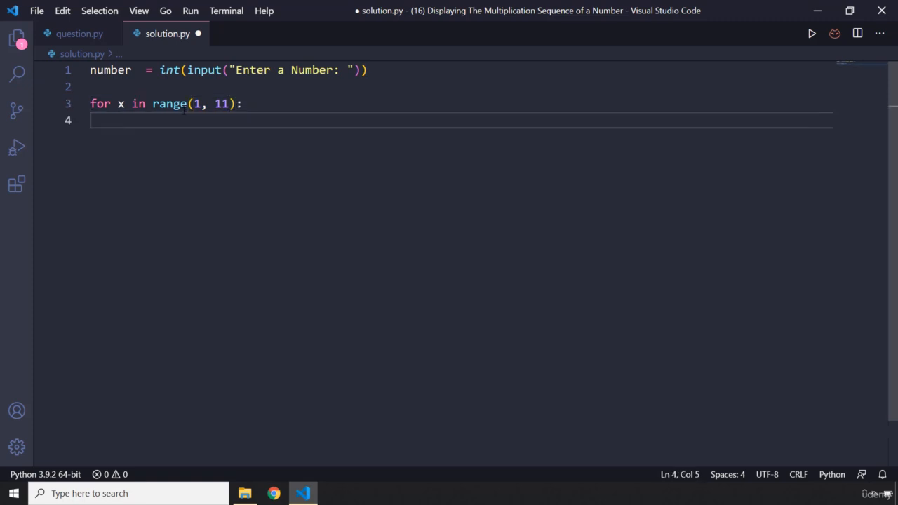
Start the loop body with print(f"...") and insert the {number} placeholder.
{"action": "type", "text": "print("}
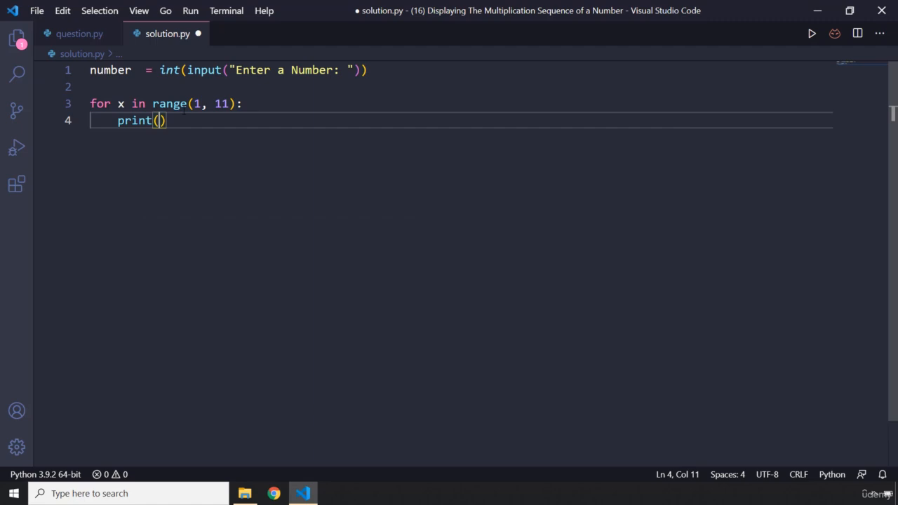
{"action": "type", "text": "f\"\""}
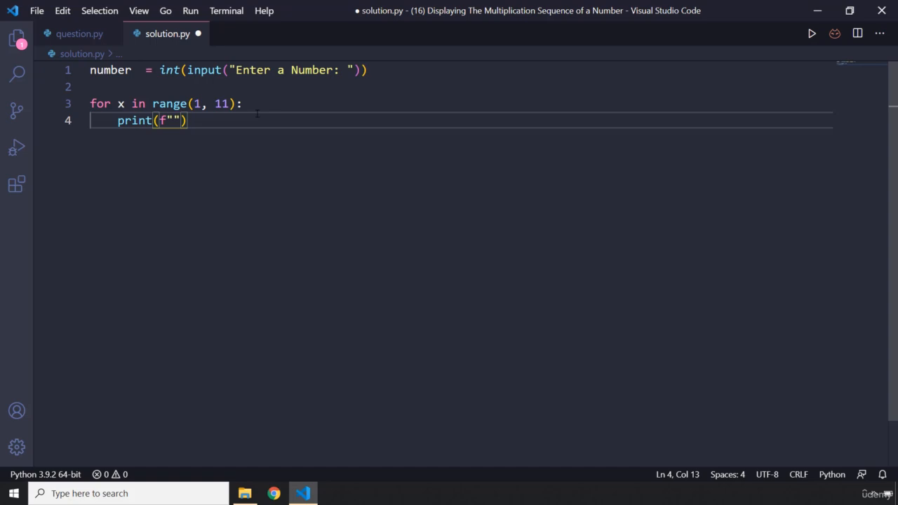
{"action": "double_click", "coordinate": [120, 103]}
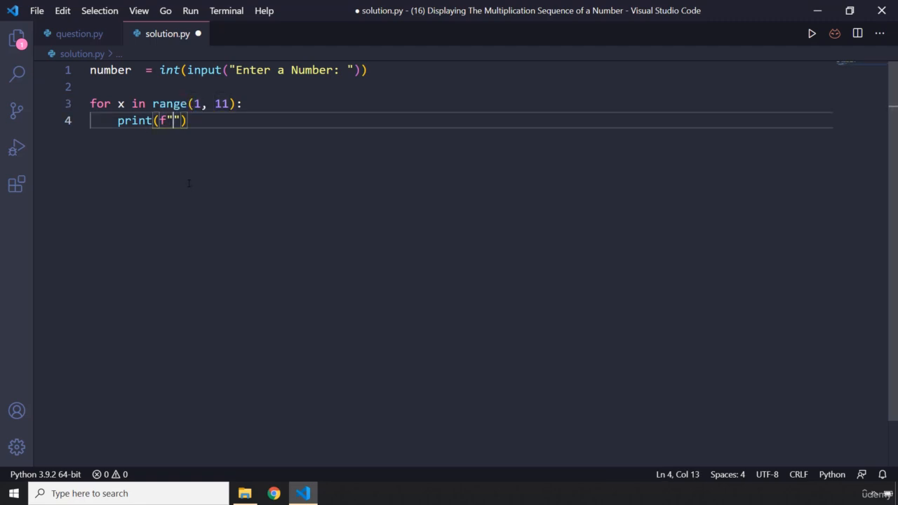
{"action": "type", "text": "{"}
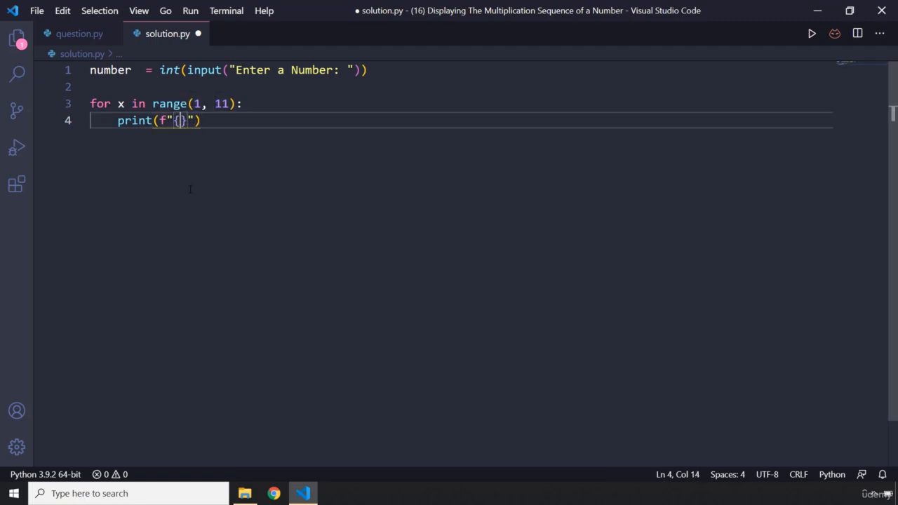
{"action": "type", "text": "number"}
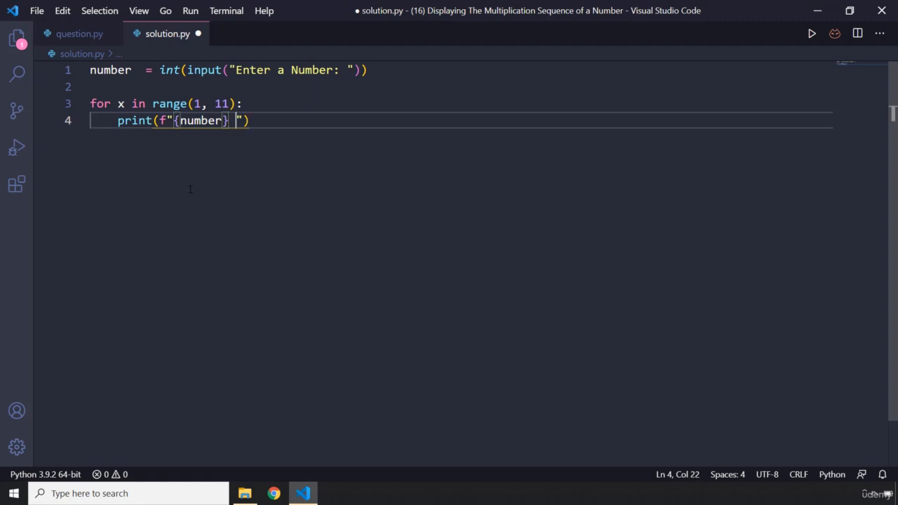
{"action": "type", "text": "* {}"}
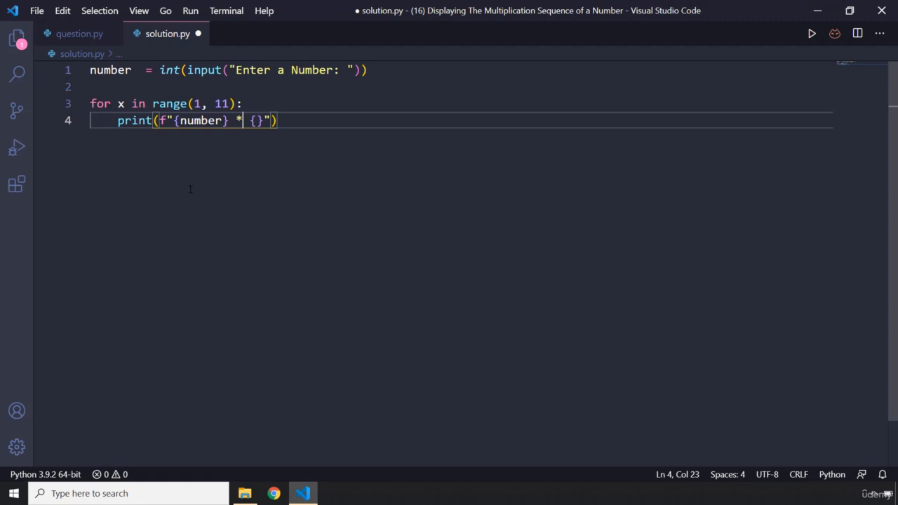
Complete the f-string as {number} x {x} = {number * x} and save solution.py.
{"action": "type", "text": "x"}
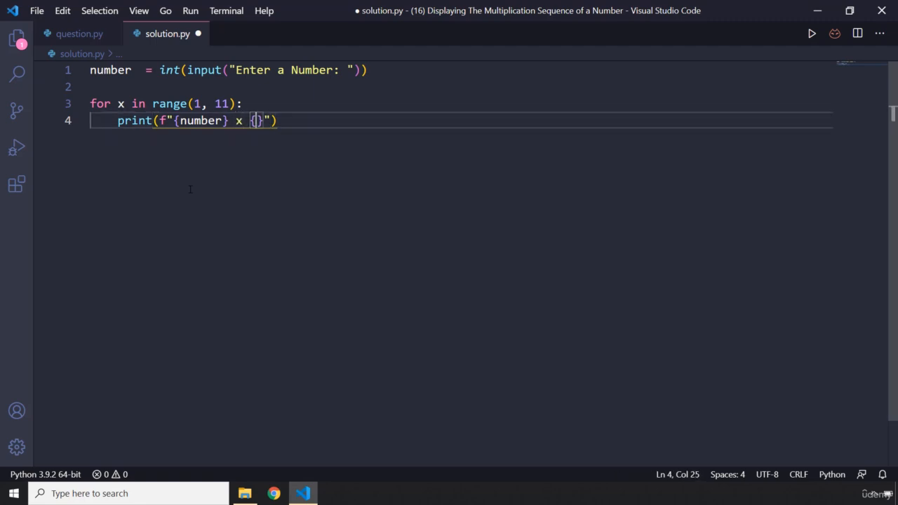
{"action": "type", "text": "x"}
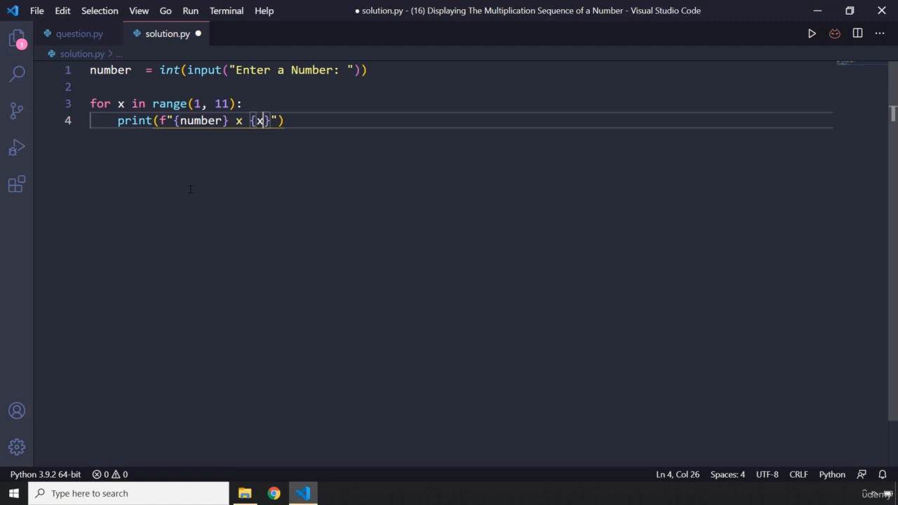
{"action": "type", "text": "="}
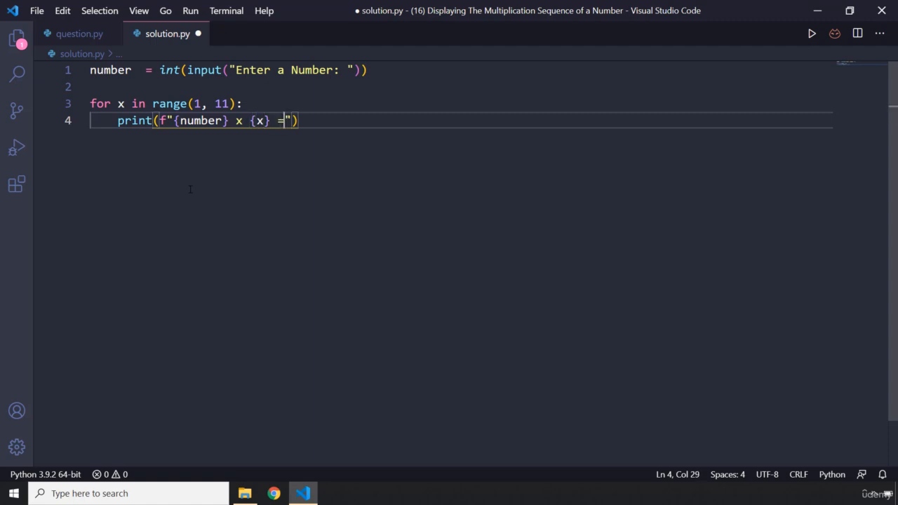
{"action": "type", "text": "{"}
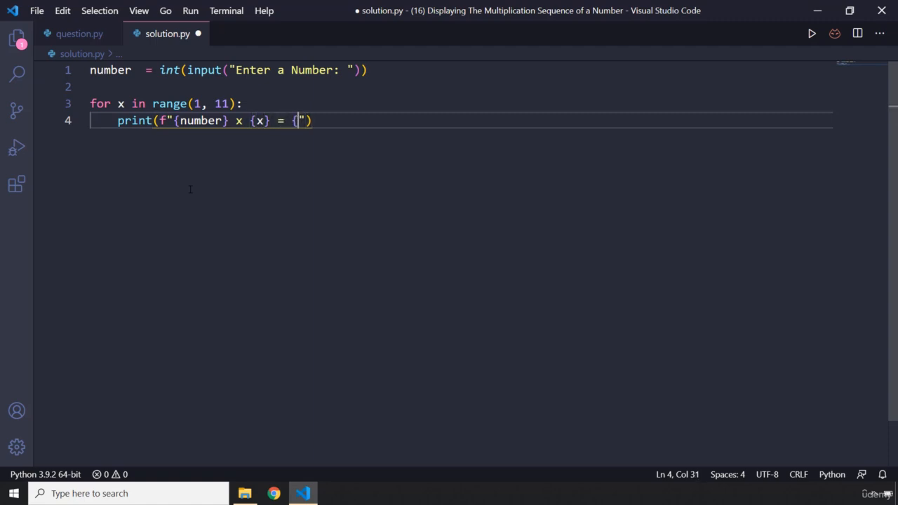
{"action": "type", "text": "numbe}"}
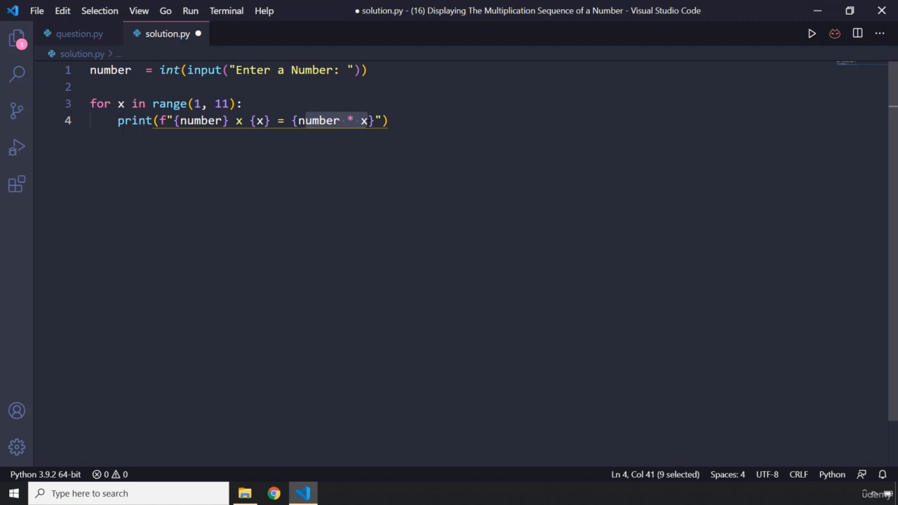
{"action": "left_click", "coordinate": [188, 103]}
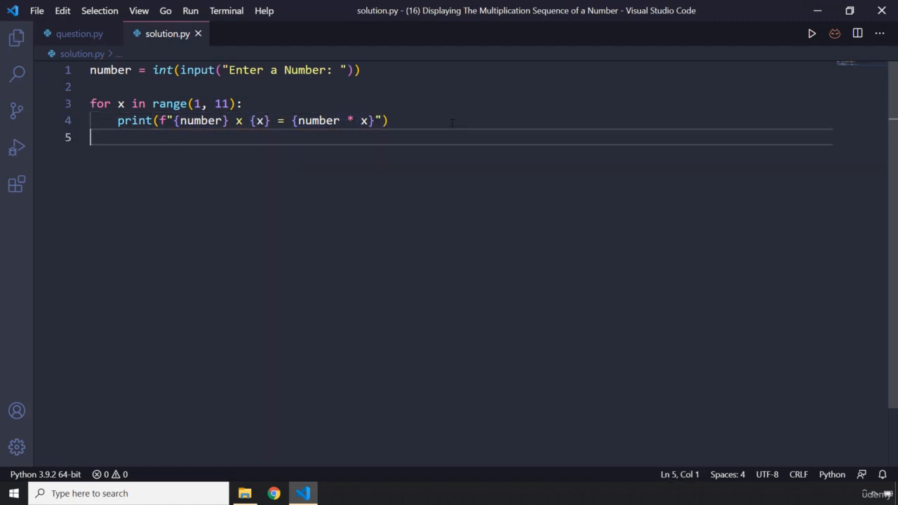
Run python solution.py in a new terminal with 5, then save the range changed to (1, 10).
{"action": "left_click", "coordinate": [226, 10]}
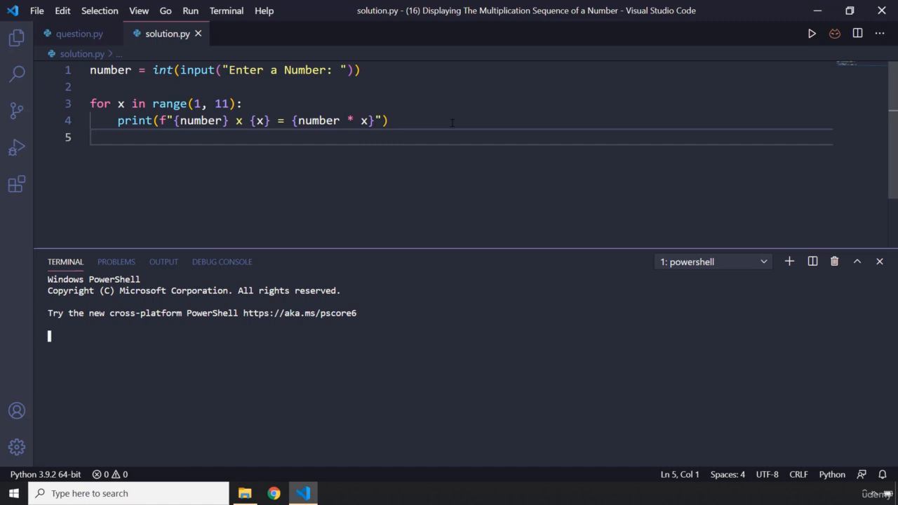
{"action": "type", "text": "python solution.py"}
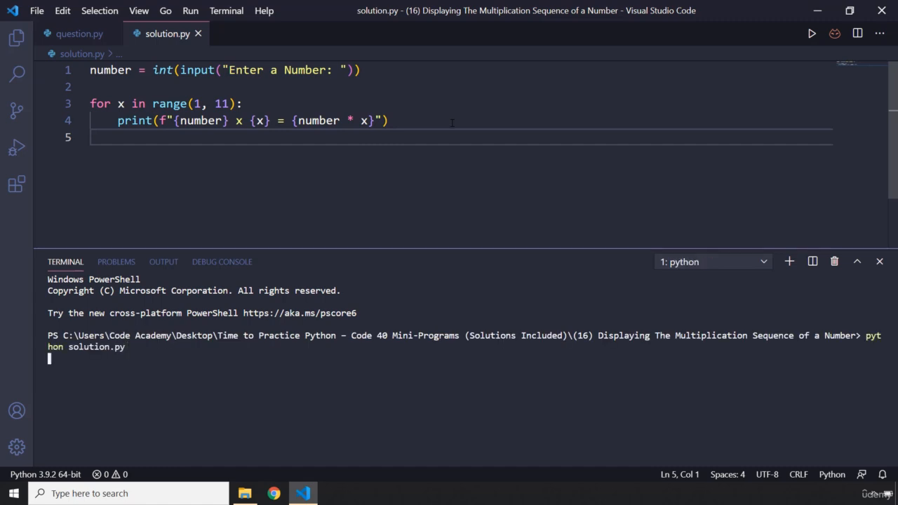
{"action": "key", "text": "enter"}
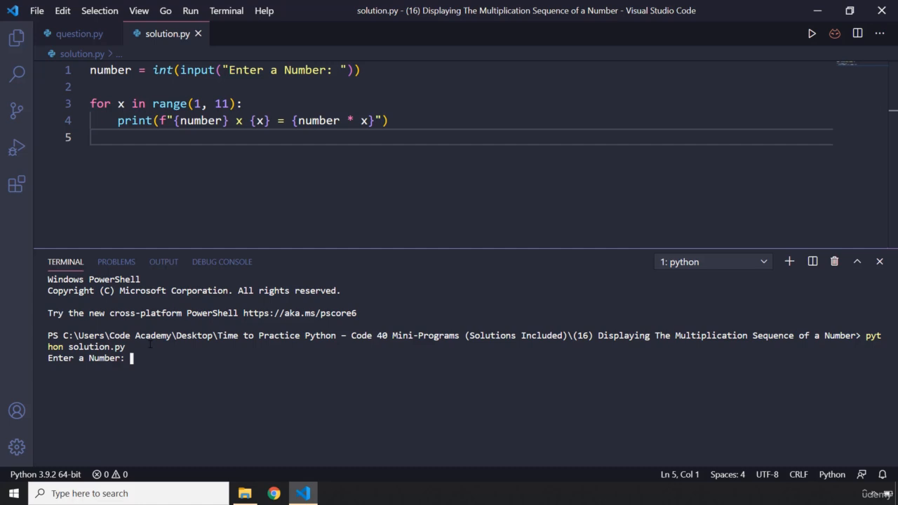
{"action": "type", "text": "5"}
{"action": "left_click", "coordinate": [462, 104]}
{"action": "type", "text": "0"}
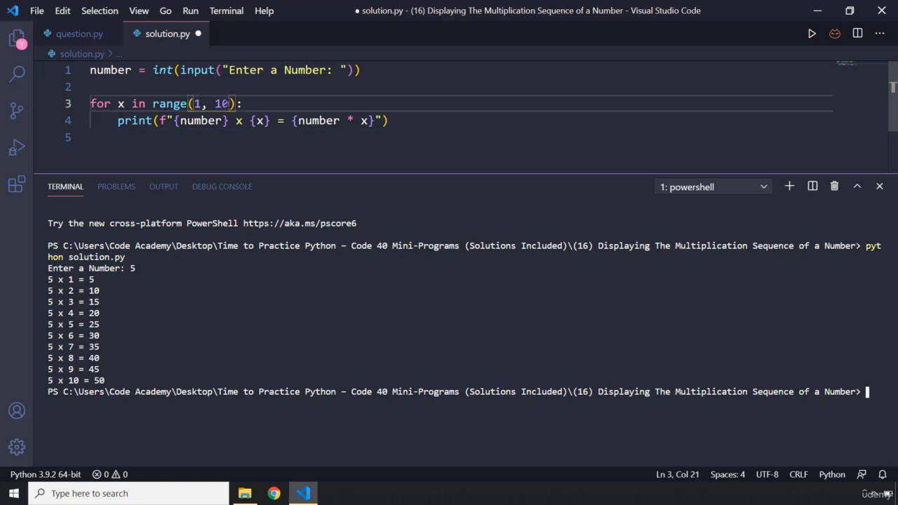
{"action": "key", "text": "ctrl+s"}
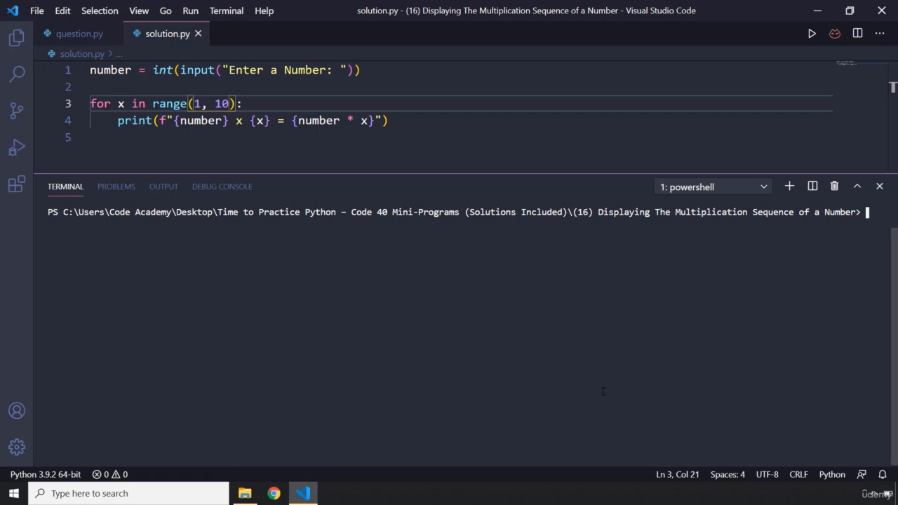
Rerun solution.py with 5, restore range end to 11, and run again with 4.
{"action": "type", "text": "python solution.py"}
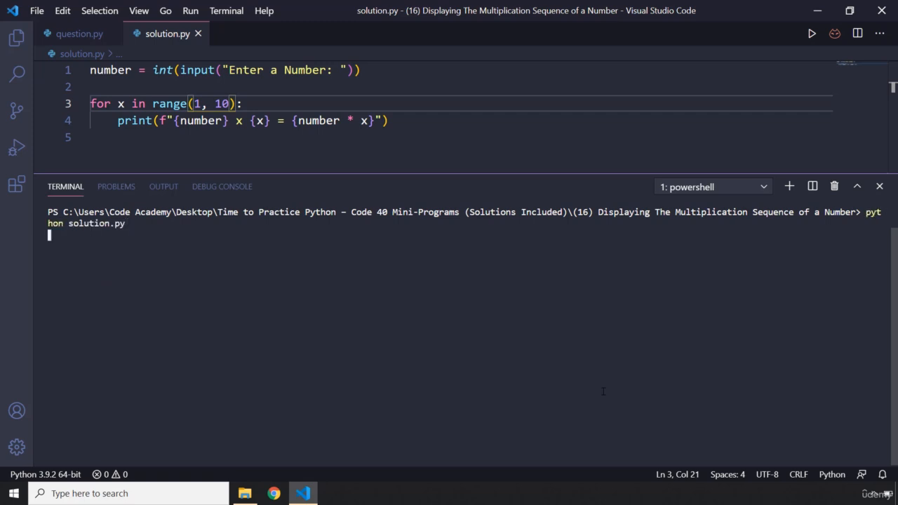
{"action": "type", "text": "5"}
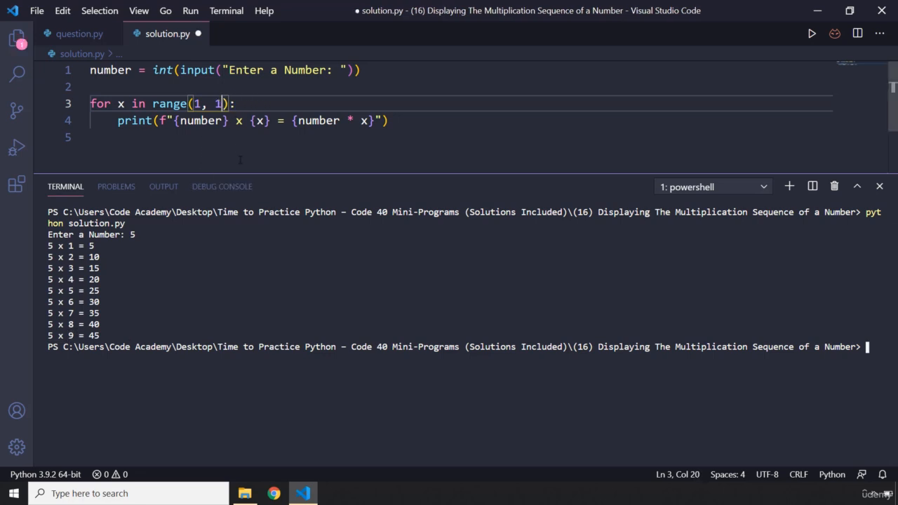
{"action": "type", "text": "1"}
{"action": "left_click", "coordinate": [466, 347]}
{"action": "type", "text": "python solution.py"}
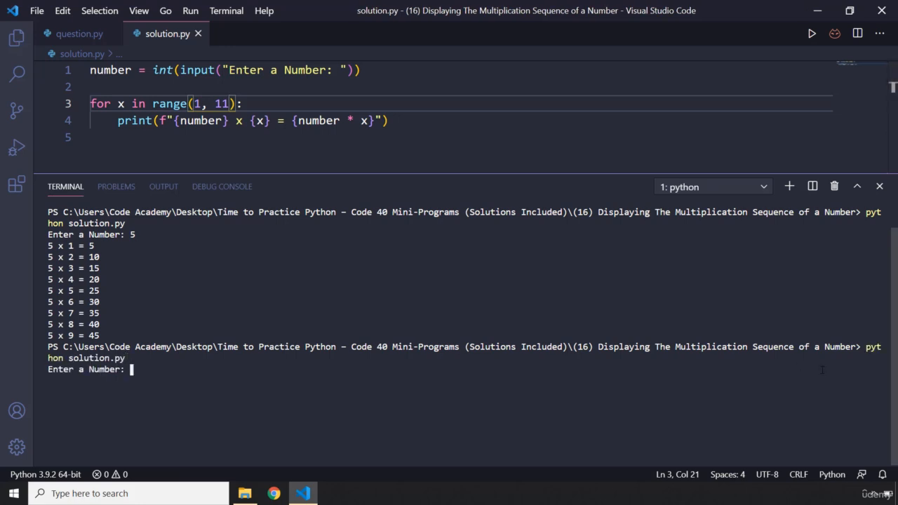
{"action": "type", "text": "4"}
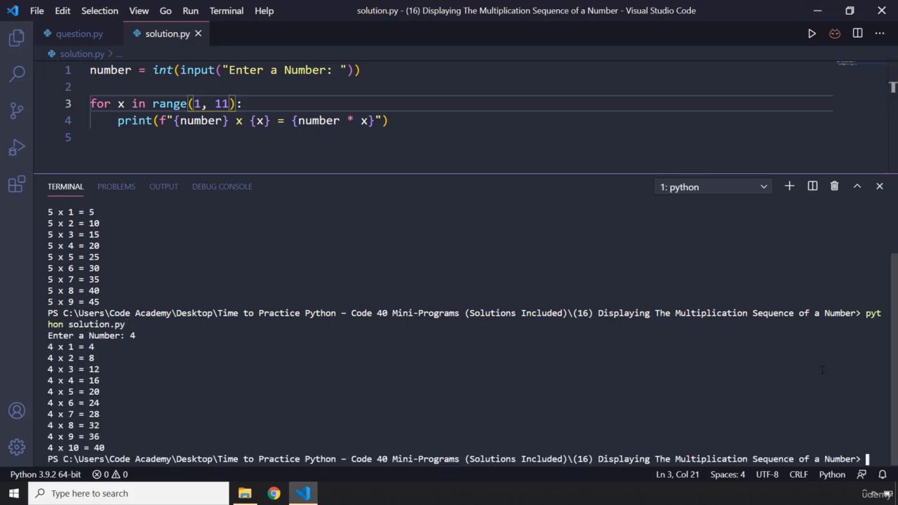